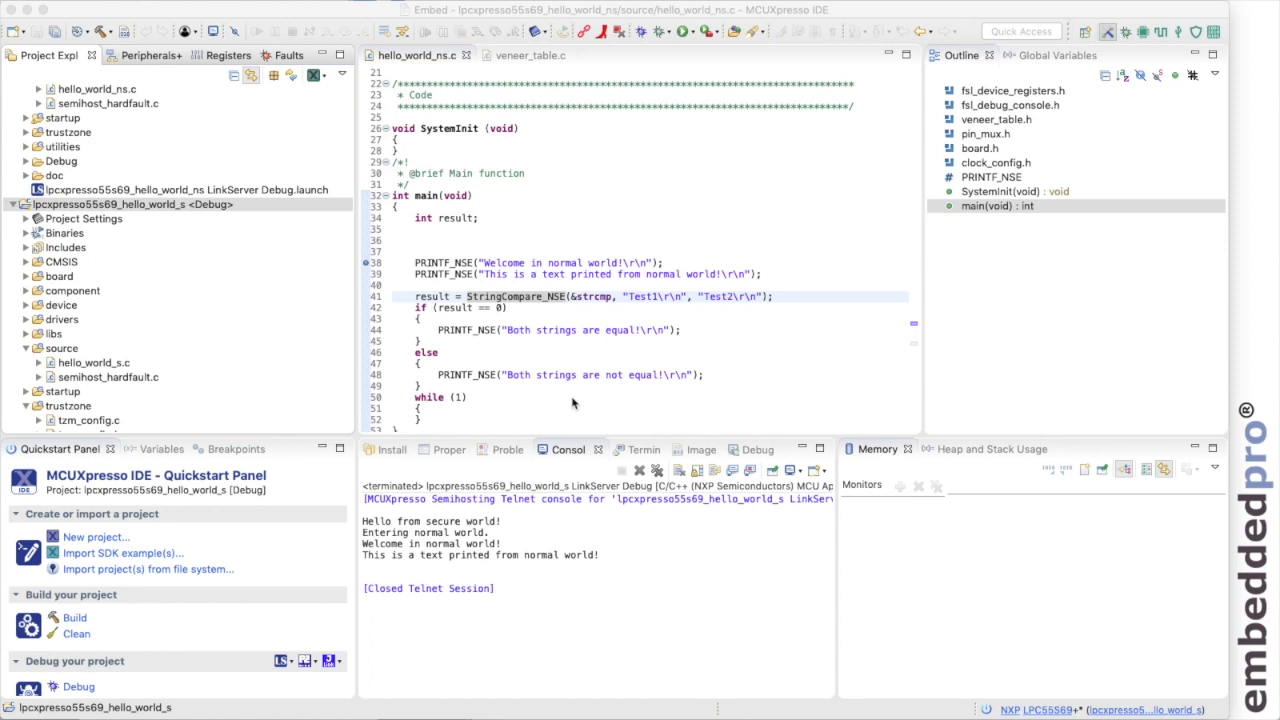
# Select lpcxpresso55s69_hello_world_s and drop down its Config Tools list
pyautogui.click(130, 204)
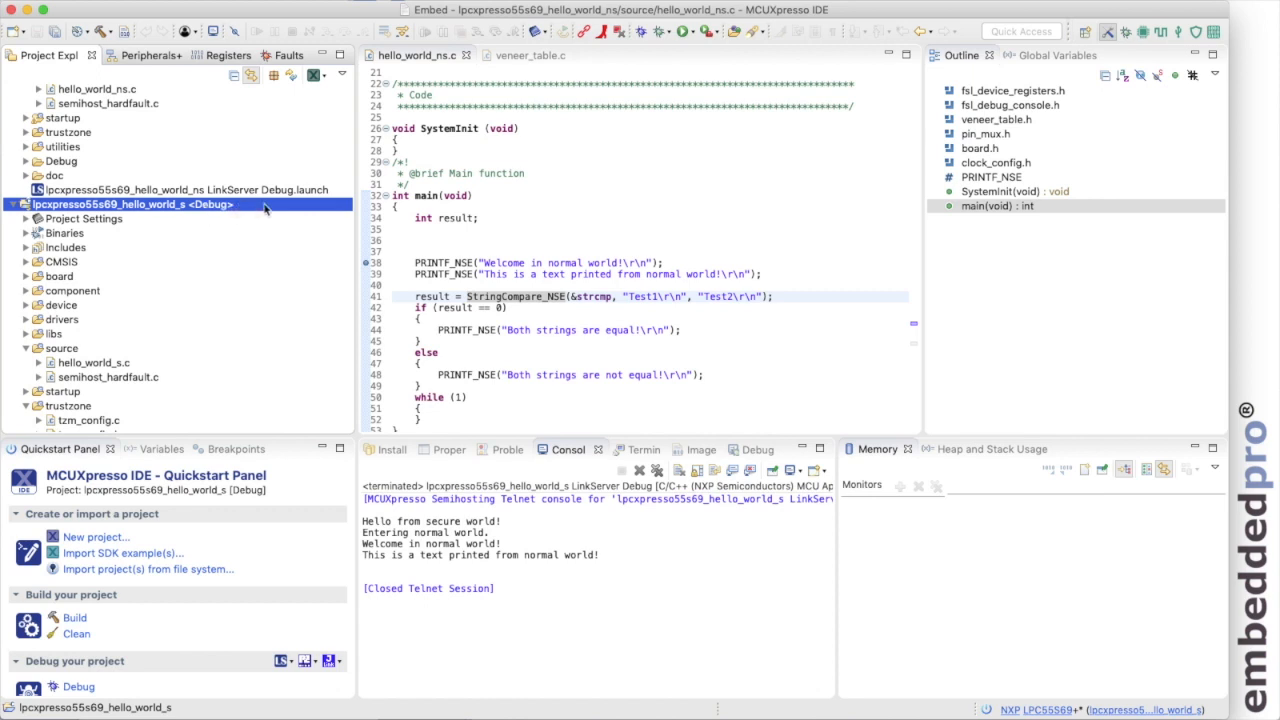
pyautogui.moveTo(332, 92)
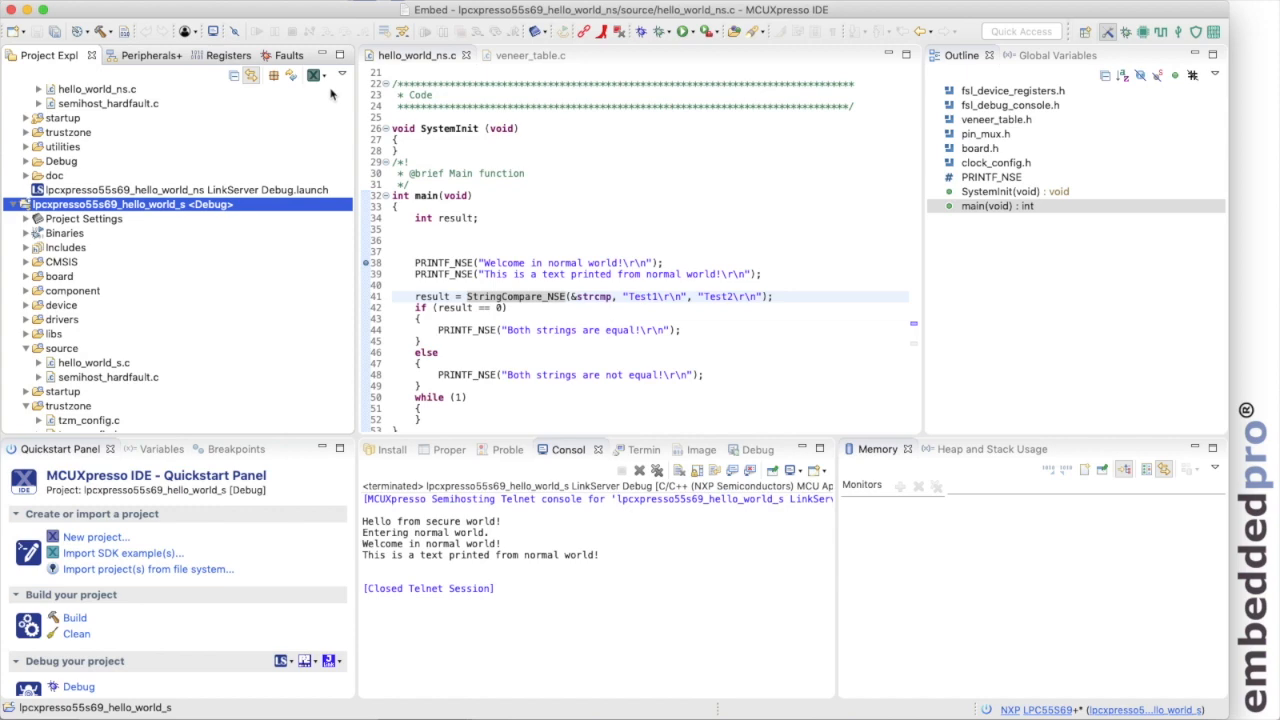
pyautogui.click(316, 75)
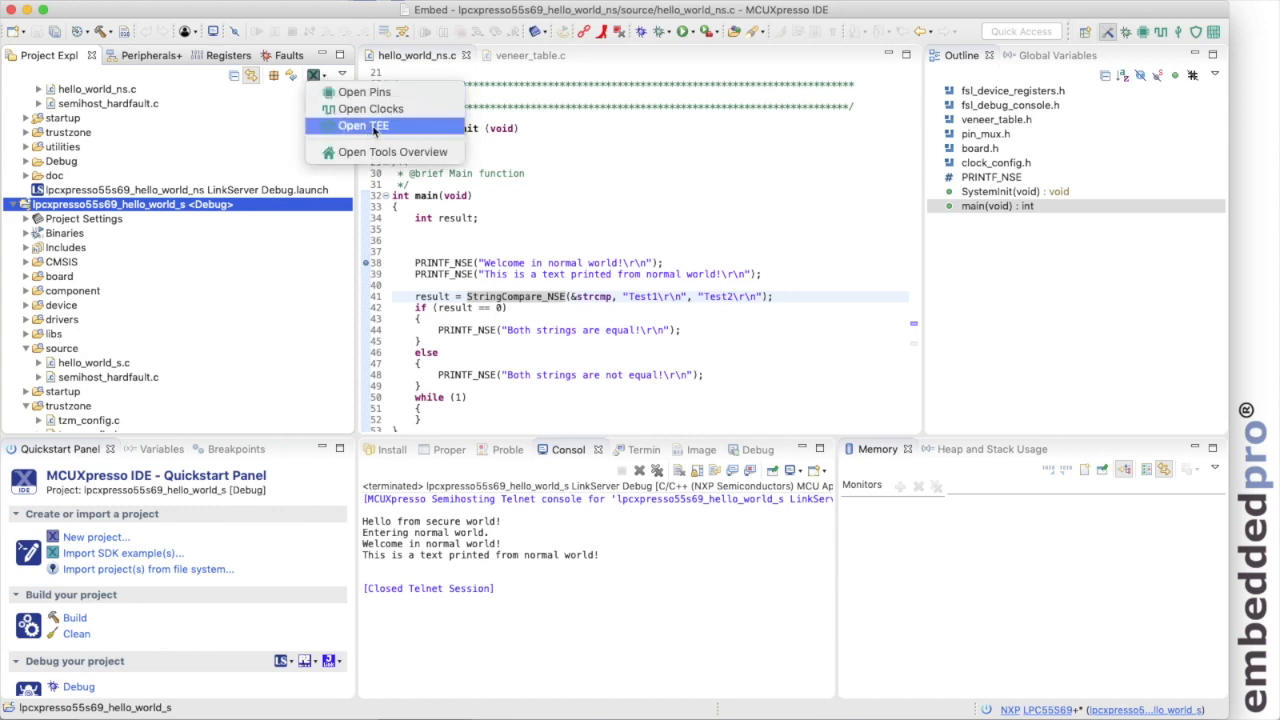
# Open TEE and scroll the Security Attribution Map to the FLASH regions
pyautogui.click(363, 125)
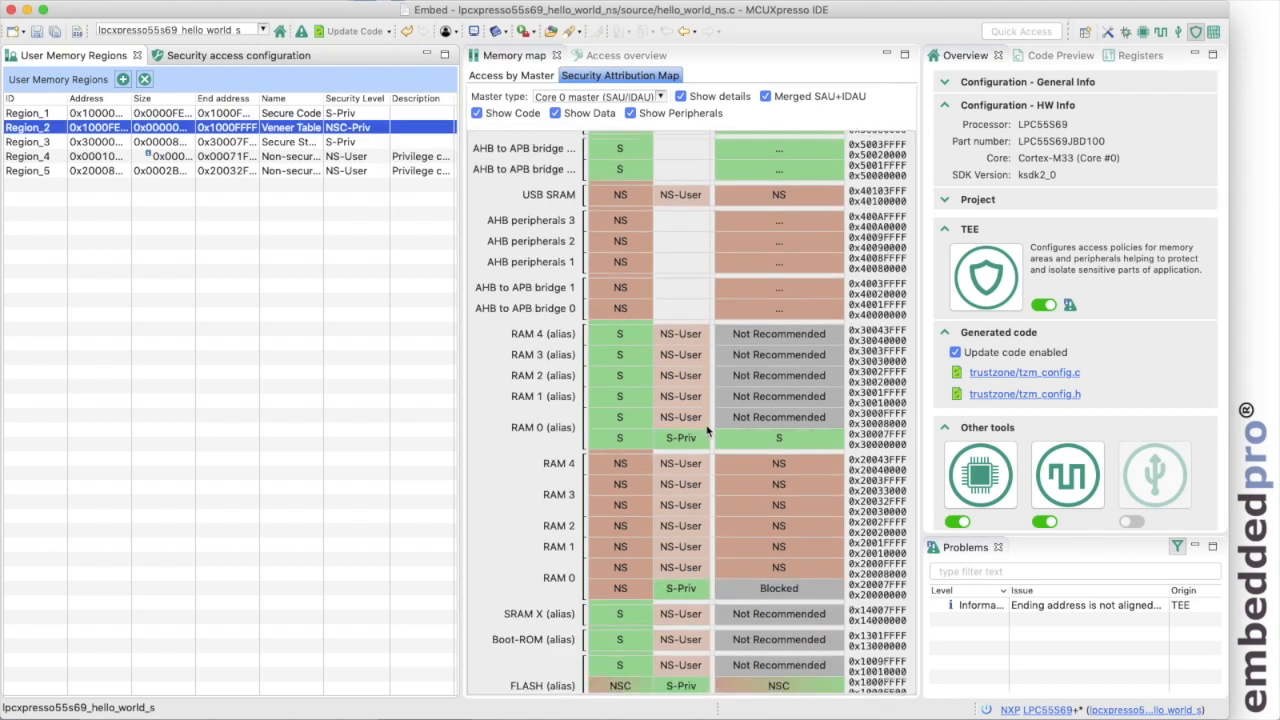
pyautogui.scroll(-3)
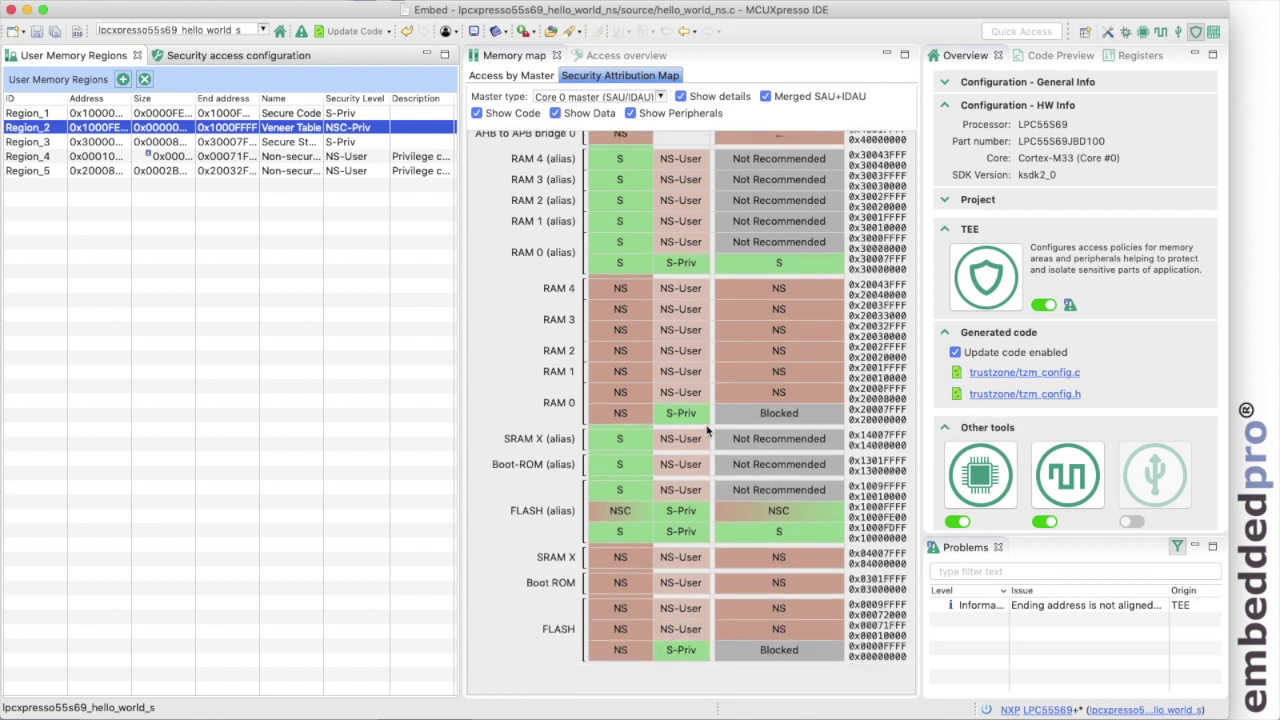
pyautogui.moveTo(775, 518)
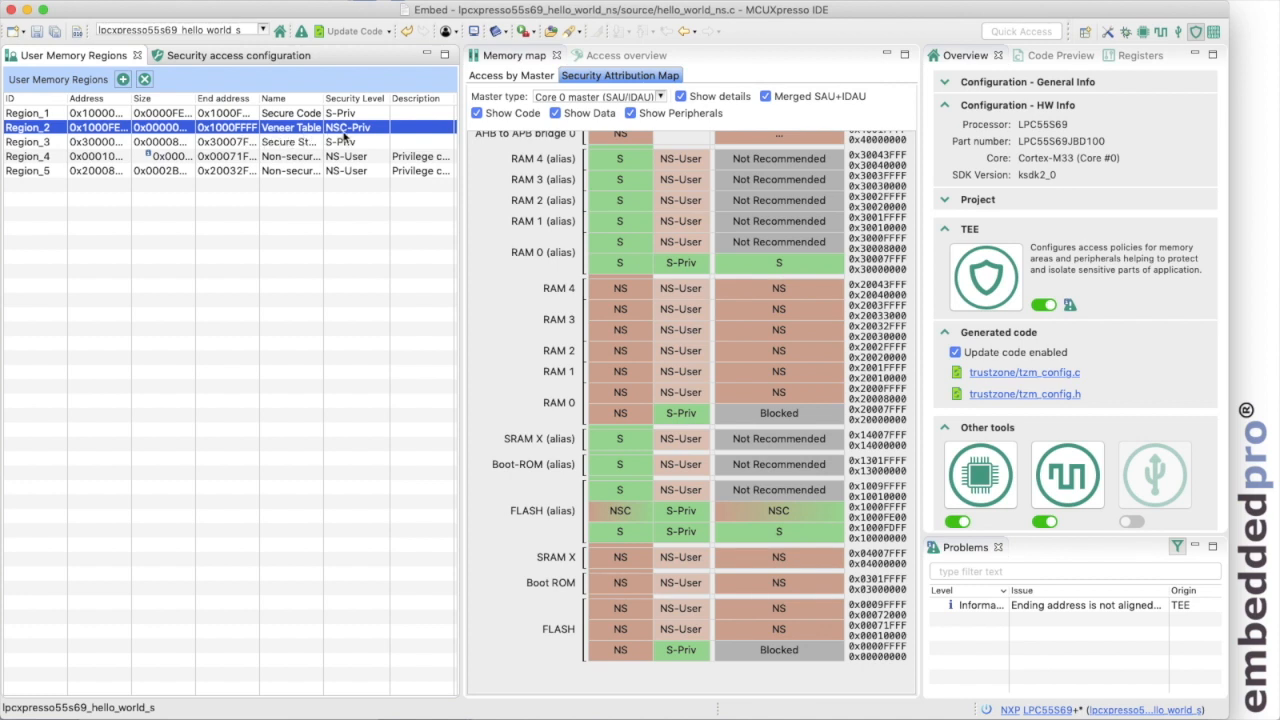
pyautogui.moveTo(348, 127)
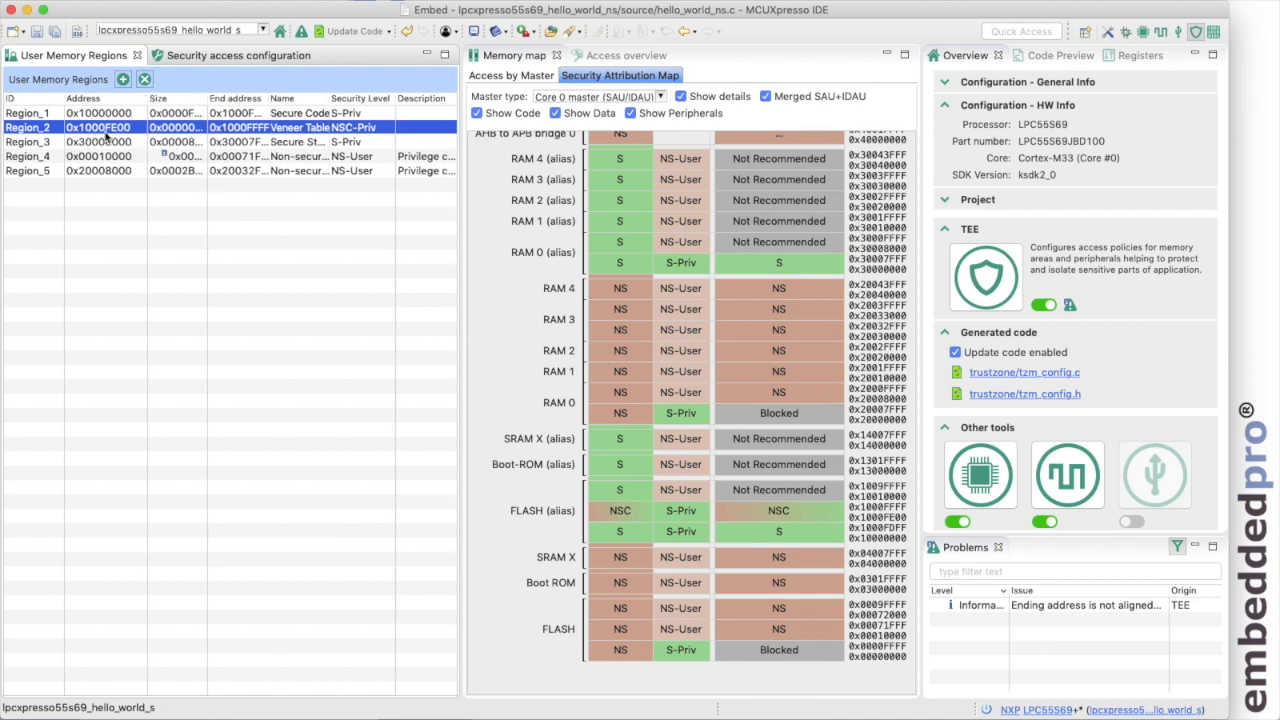
pyautogui.moveTo(100, 127)
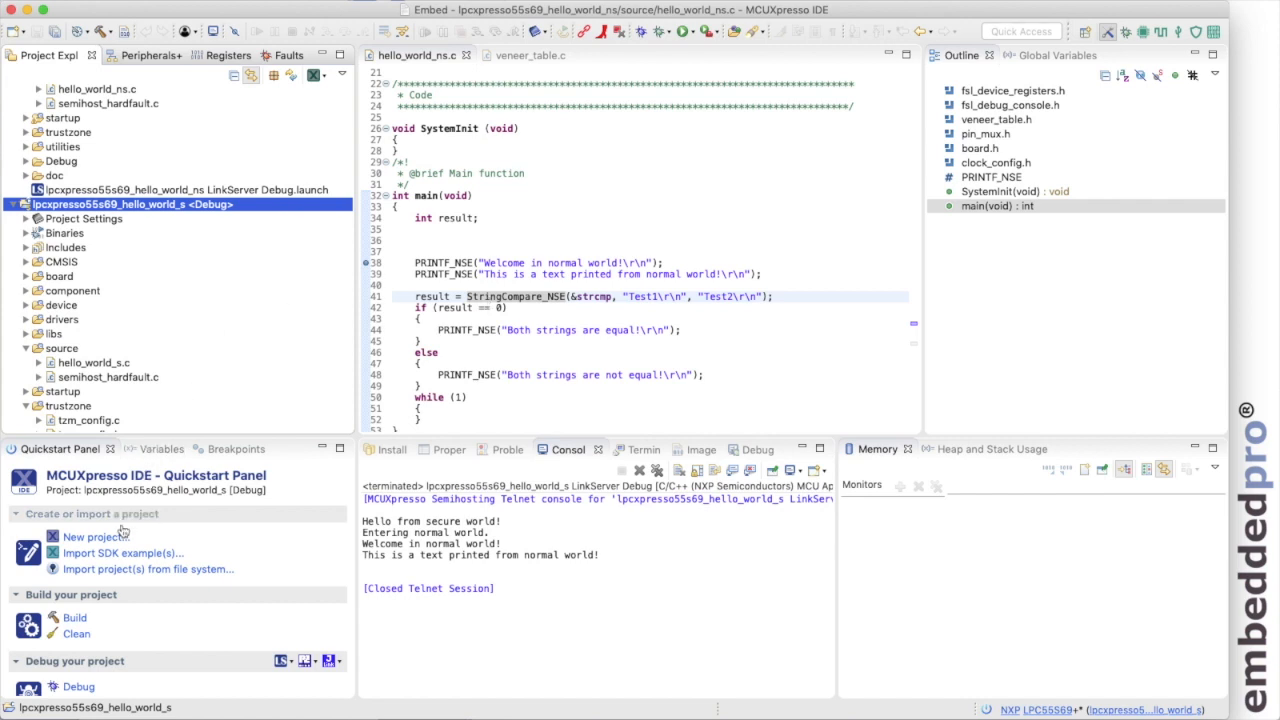
pyautogui.moveTo(105, 624)
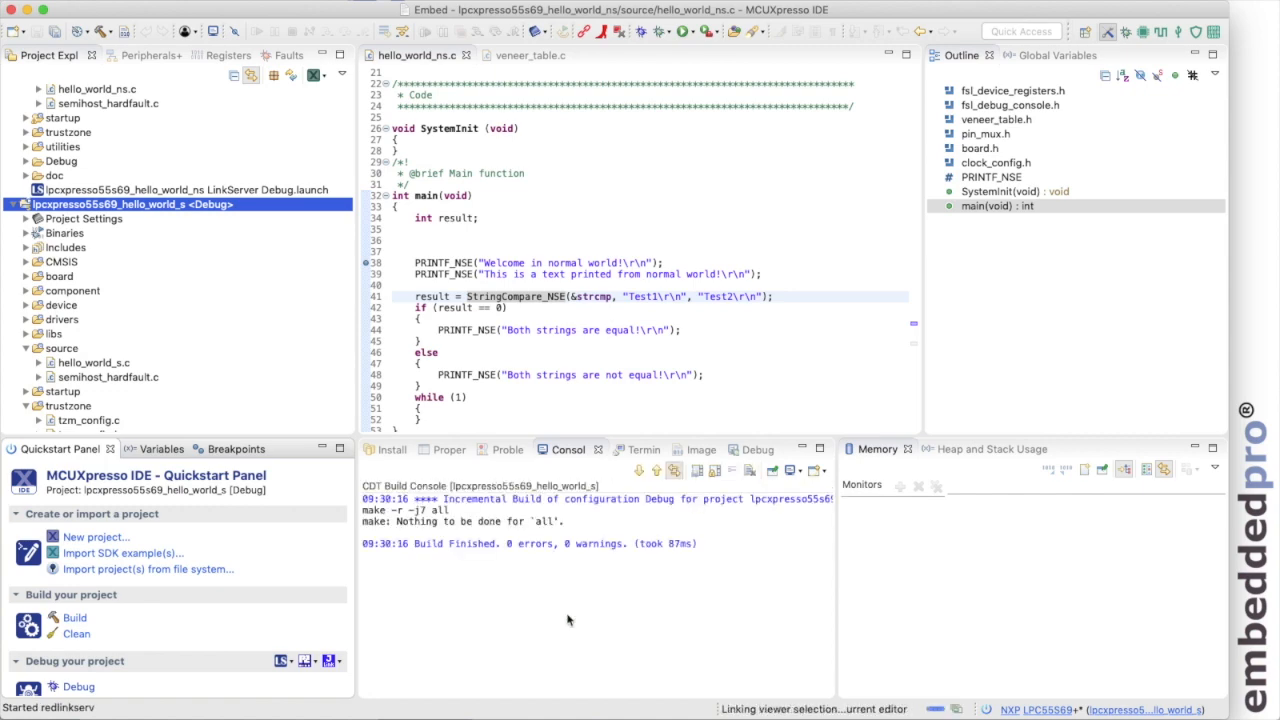
# Launch the LinkServer debug session for hello_world_s, halting in main
pyautogui.click(74, 617)
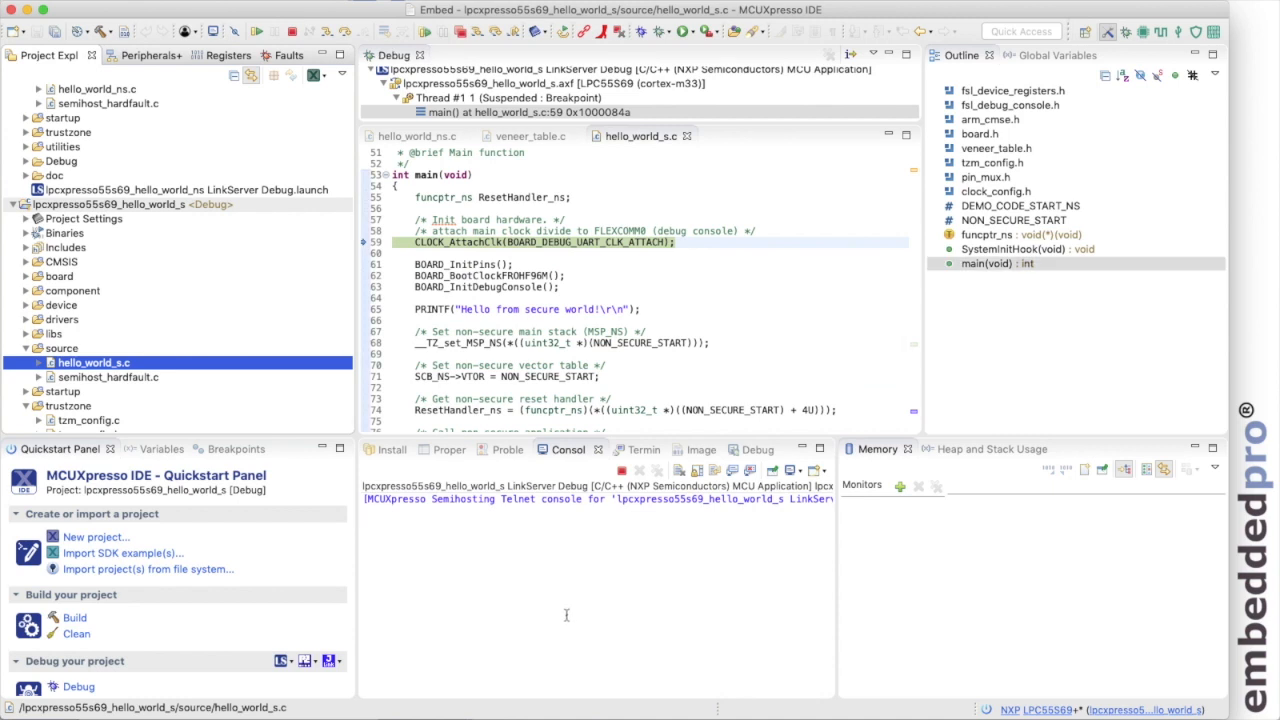
pyautogui.moveTo(668, 149)
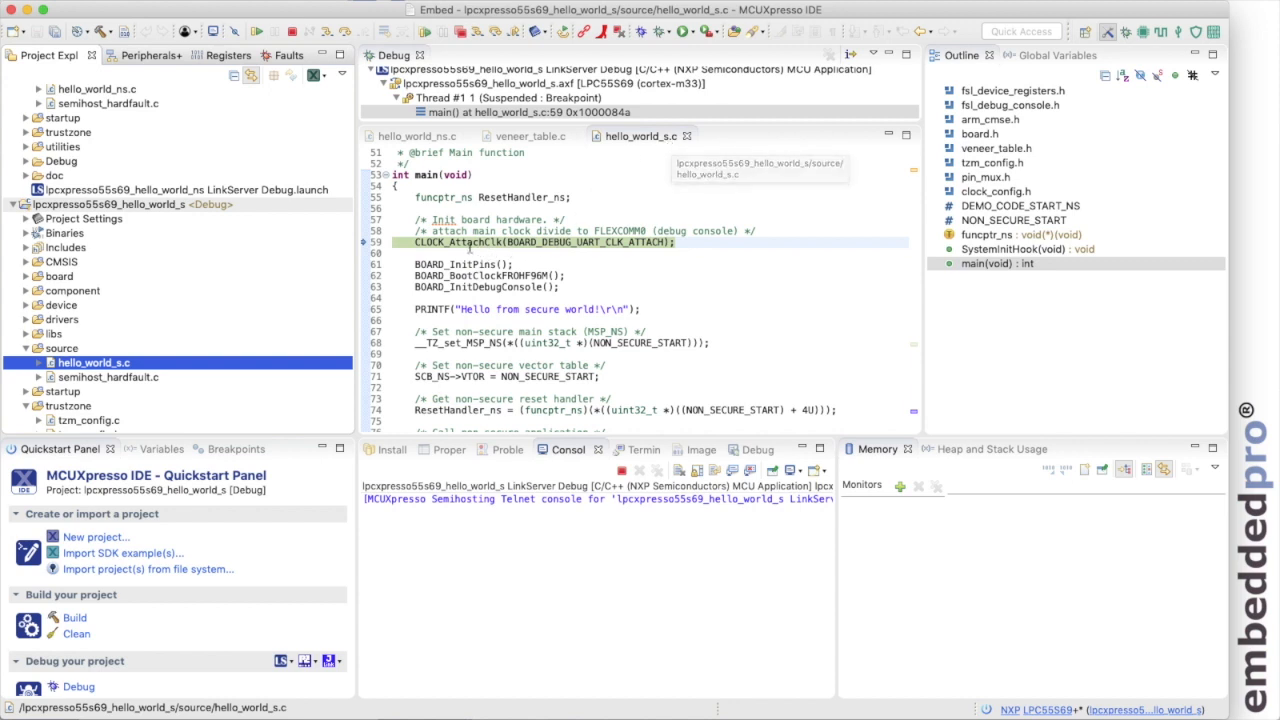
pyautogui.moveTo(467, 242)
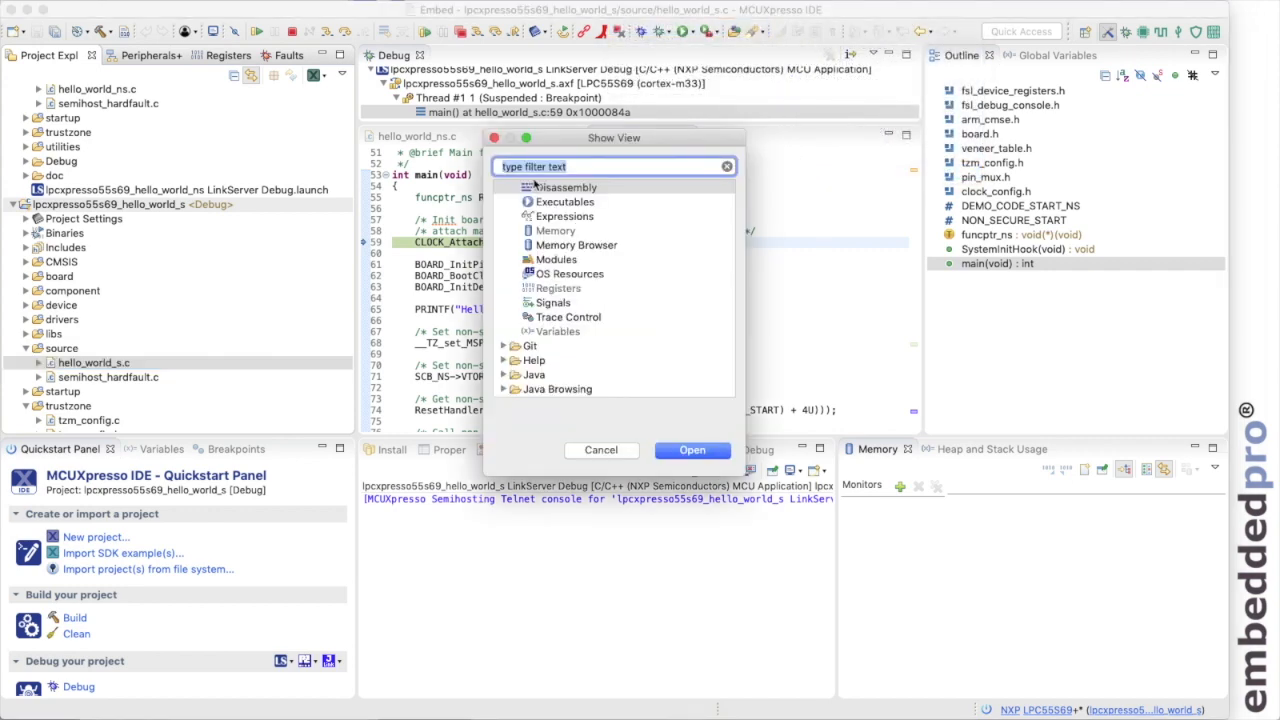
# Filter Show View for 'dis' and open the Debug > Disassembly view
pyautogui.write('dis')
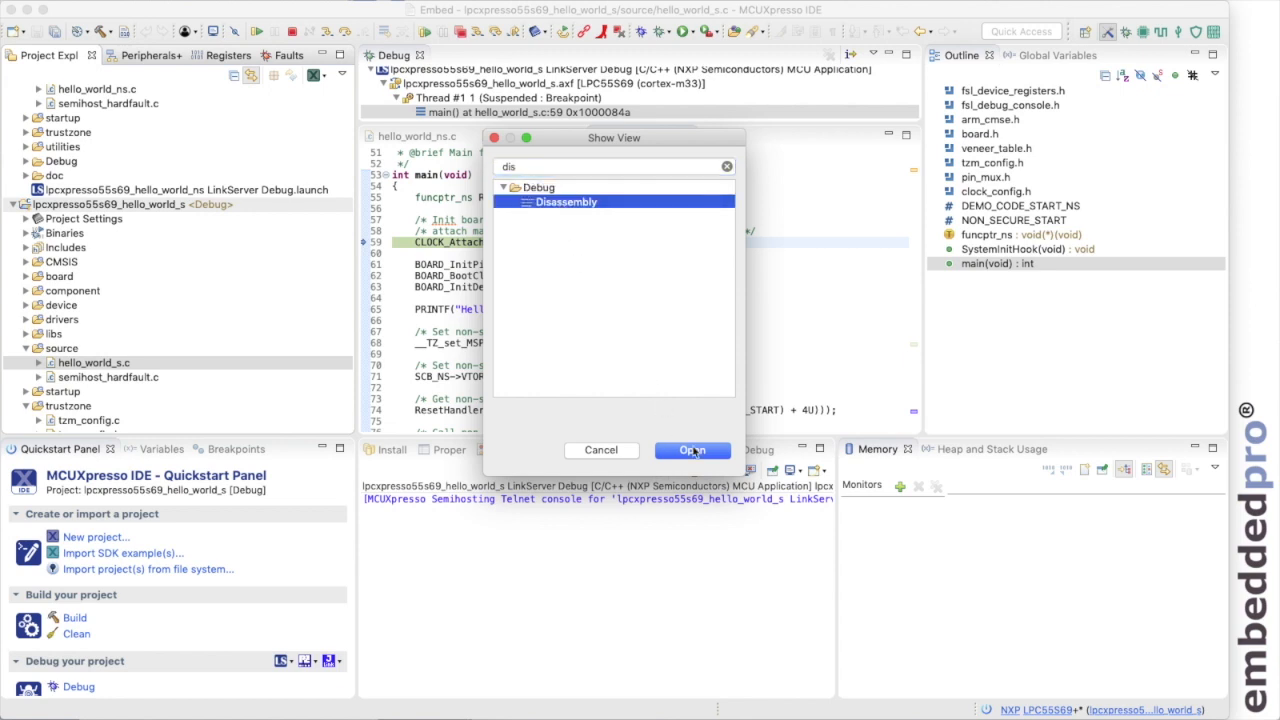
pyautogui.click(692, 449)
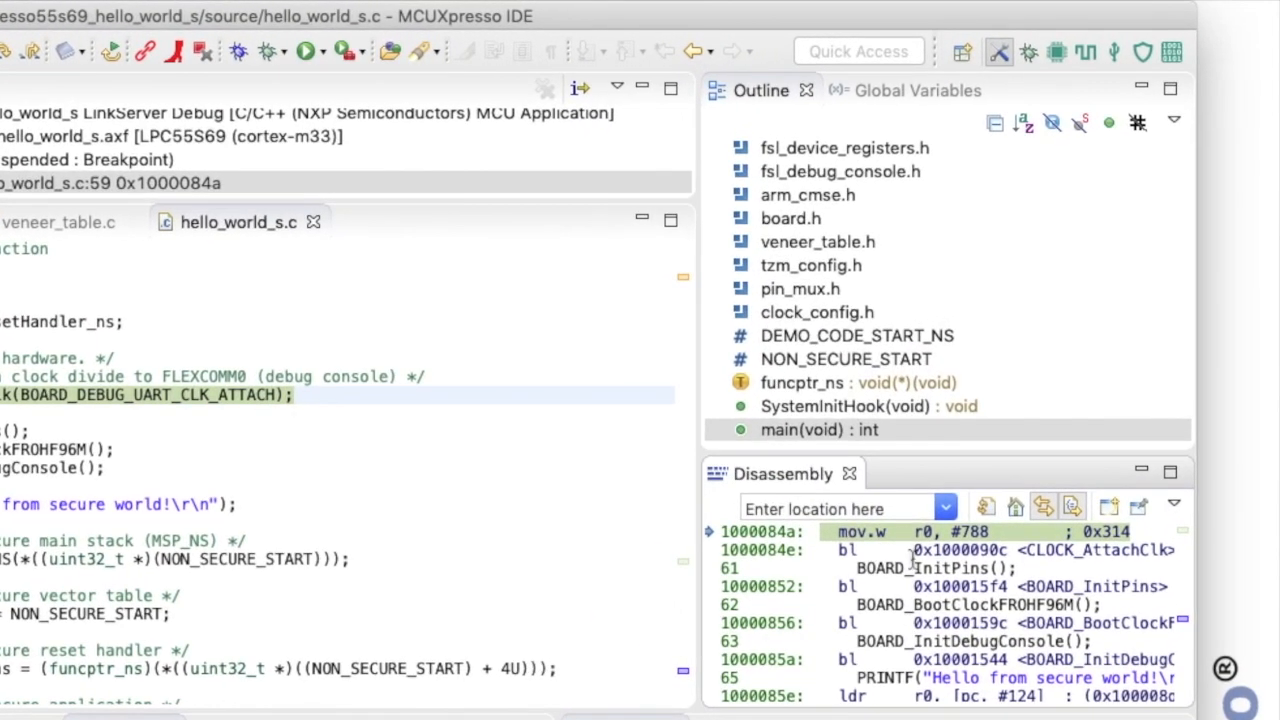
pyautogui.moveTo(915, 604)
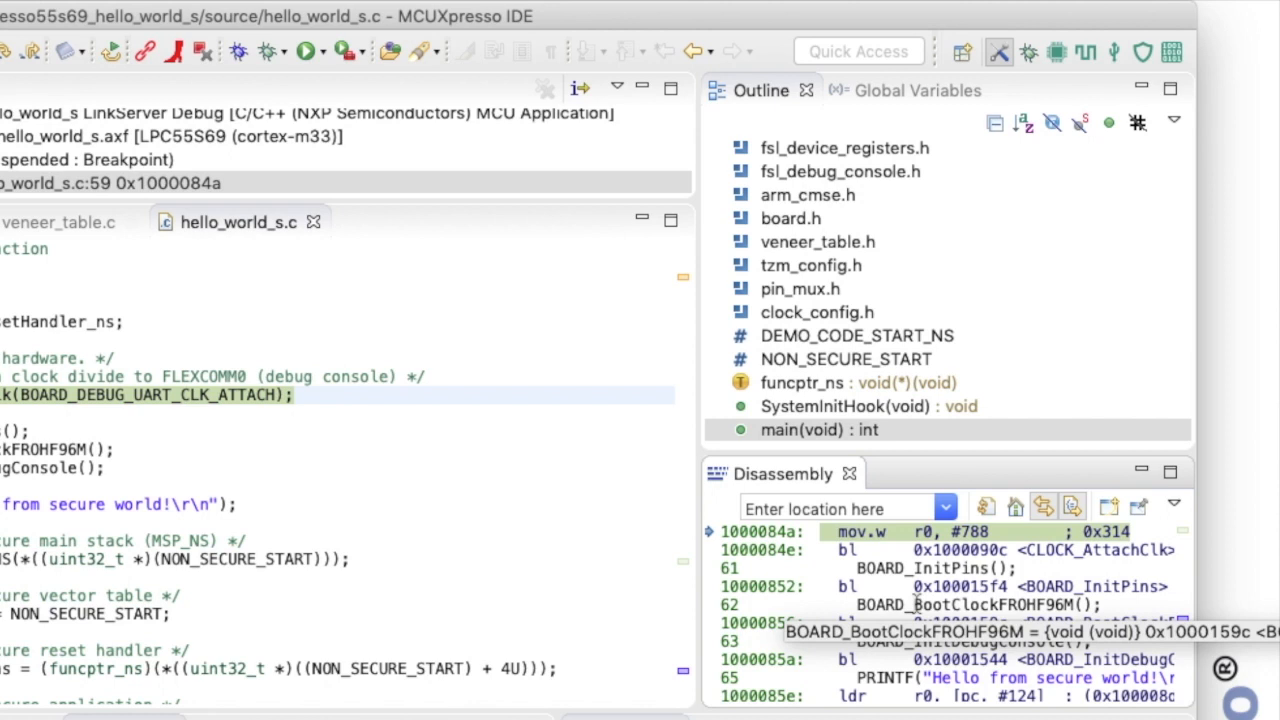
# Jump the Disassembly view to address 0x1000FE00
pyautogui.click(840, 507)
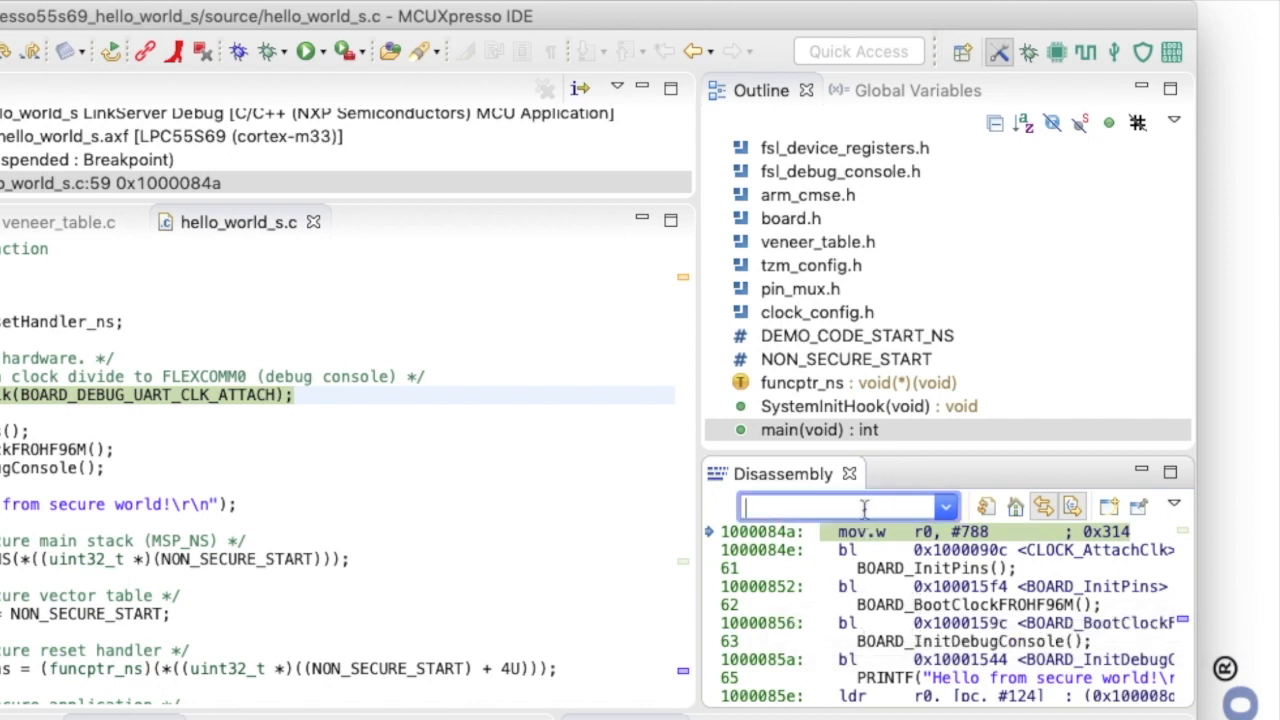
pyautogui.write('0x1000FE00')
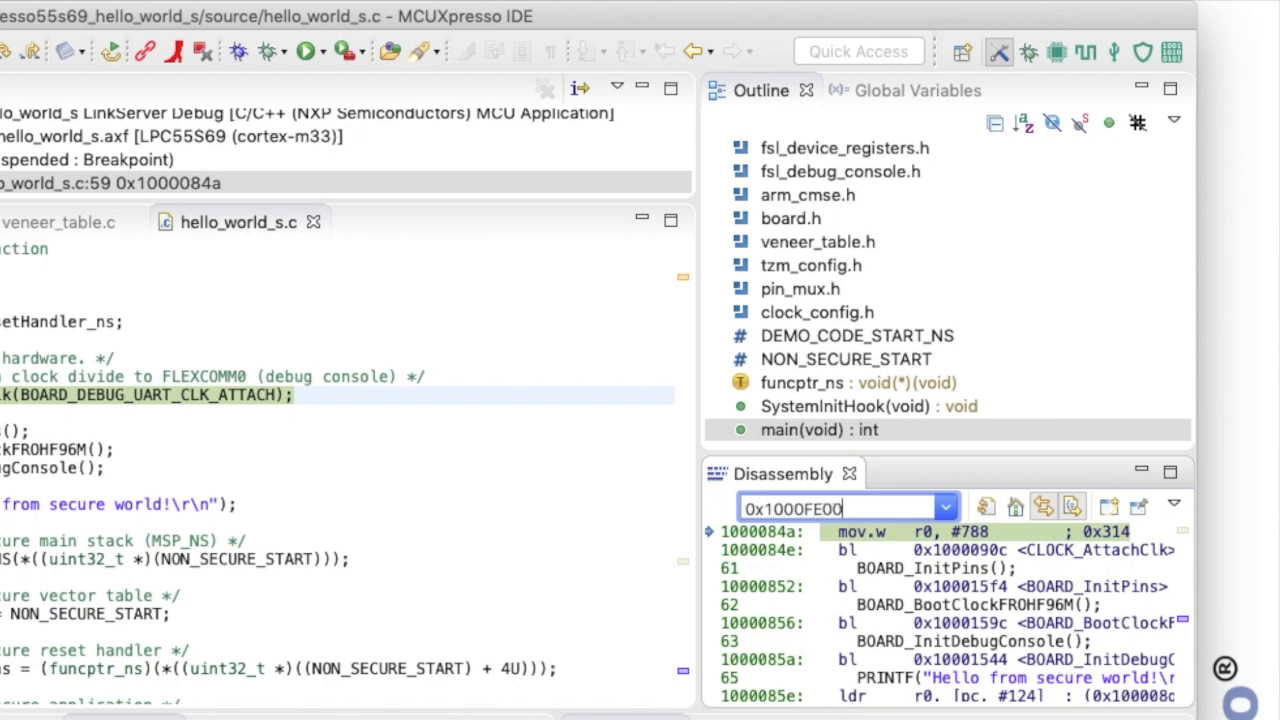
pyautogui.press('Return')
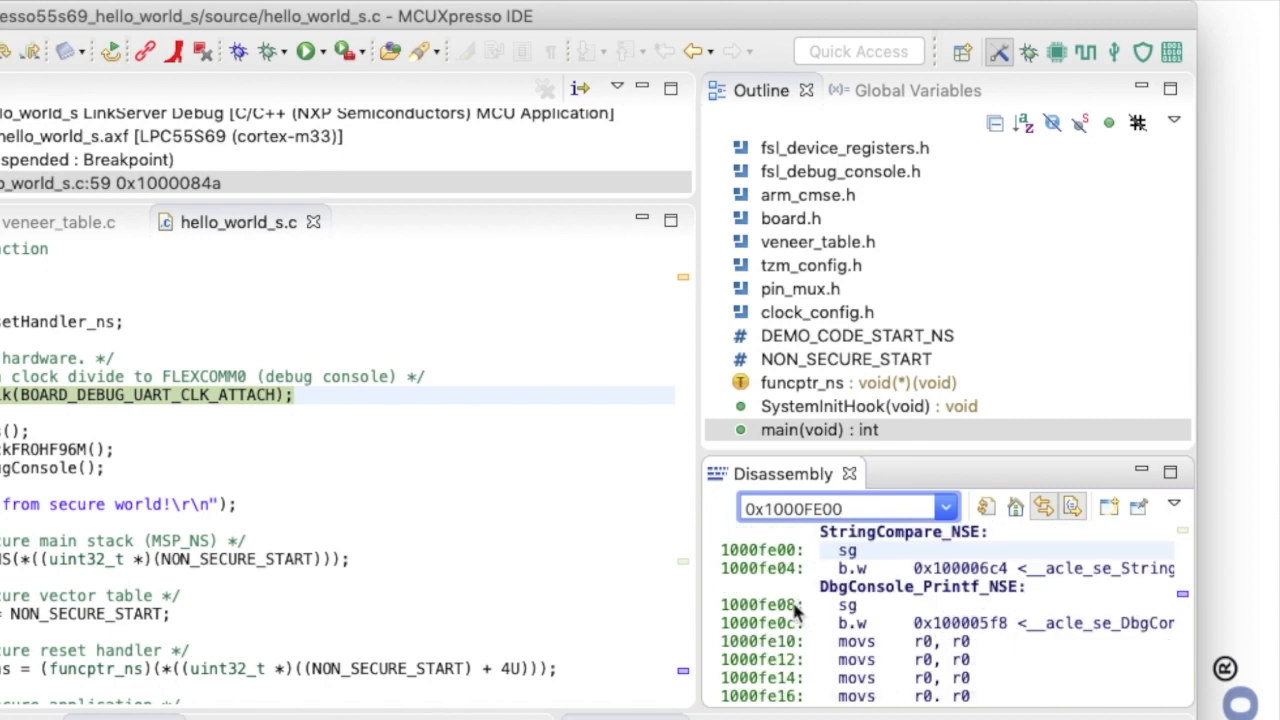
pyautogui.moveTo(790, 600)
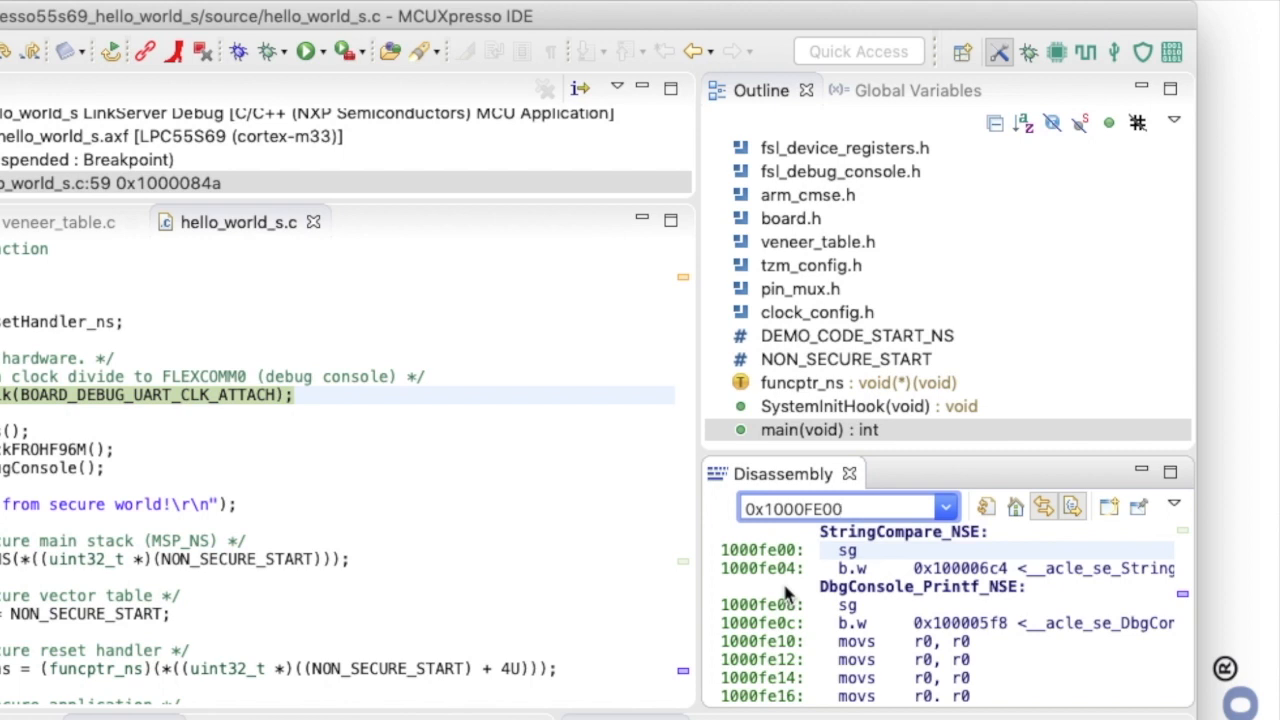
pyautogui.click(840, 507)
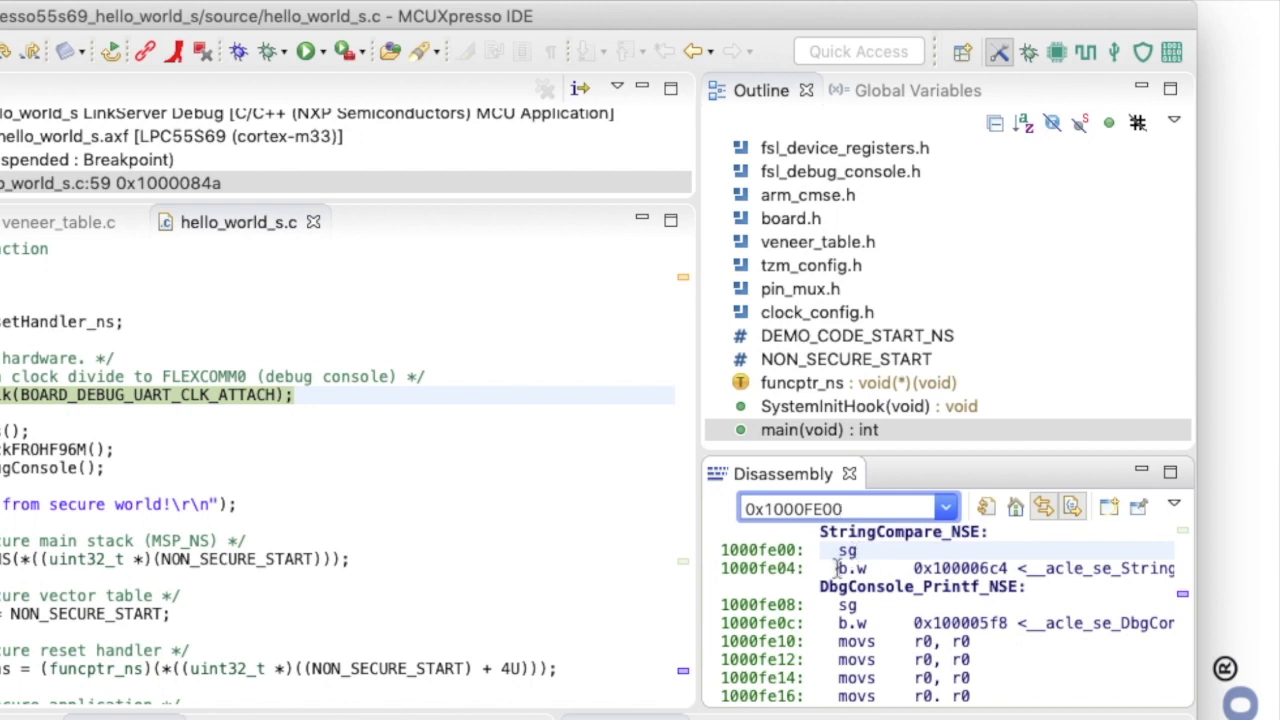
pyautogui.moveTo(1057, 570)
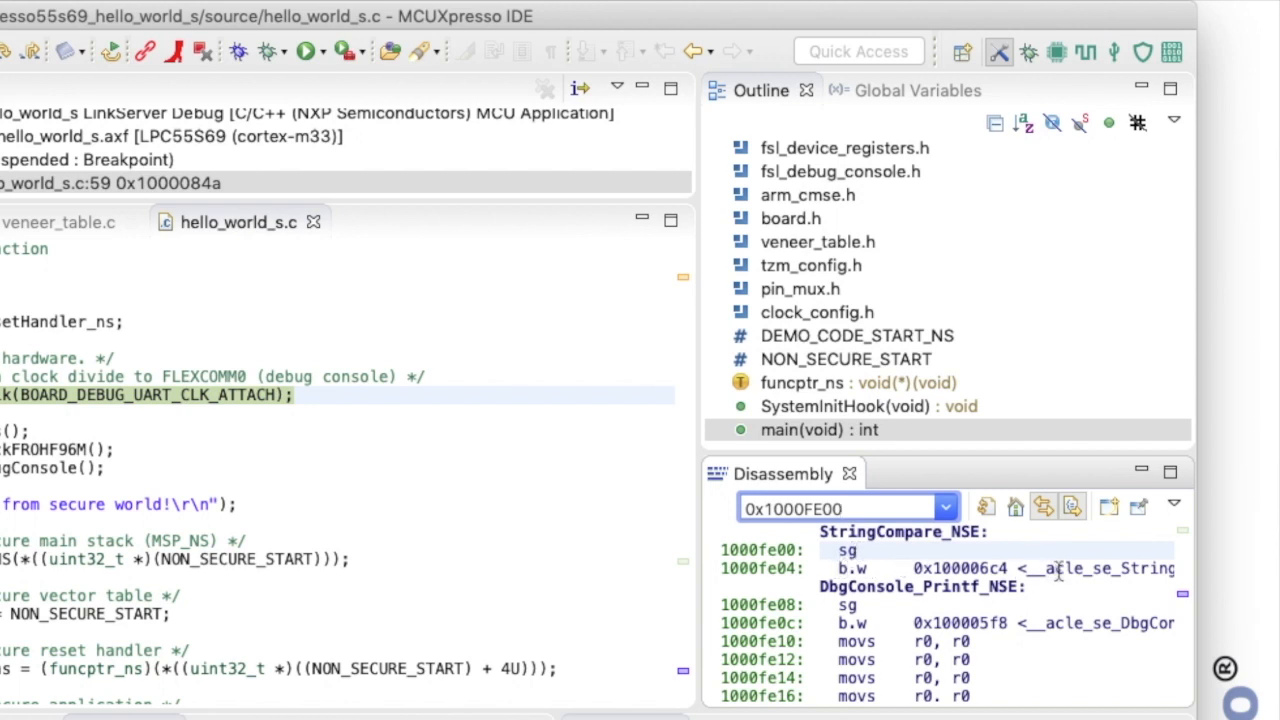
pyautogui.moveTo(900, 568)
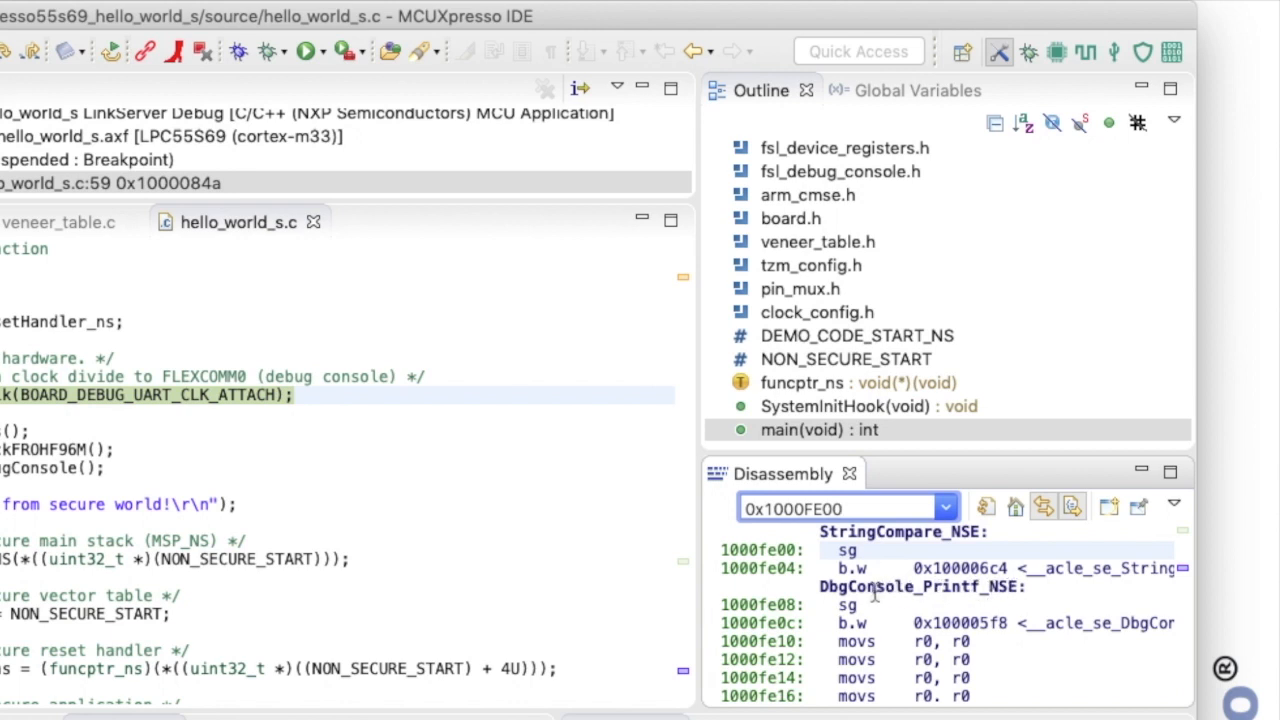
pyautogui.click(840, 507)
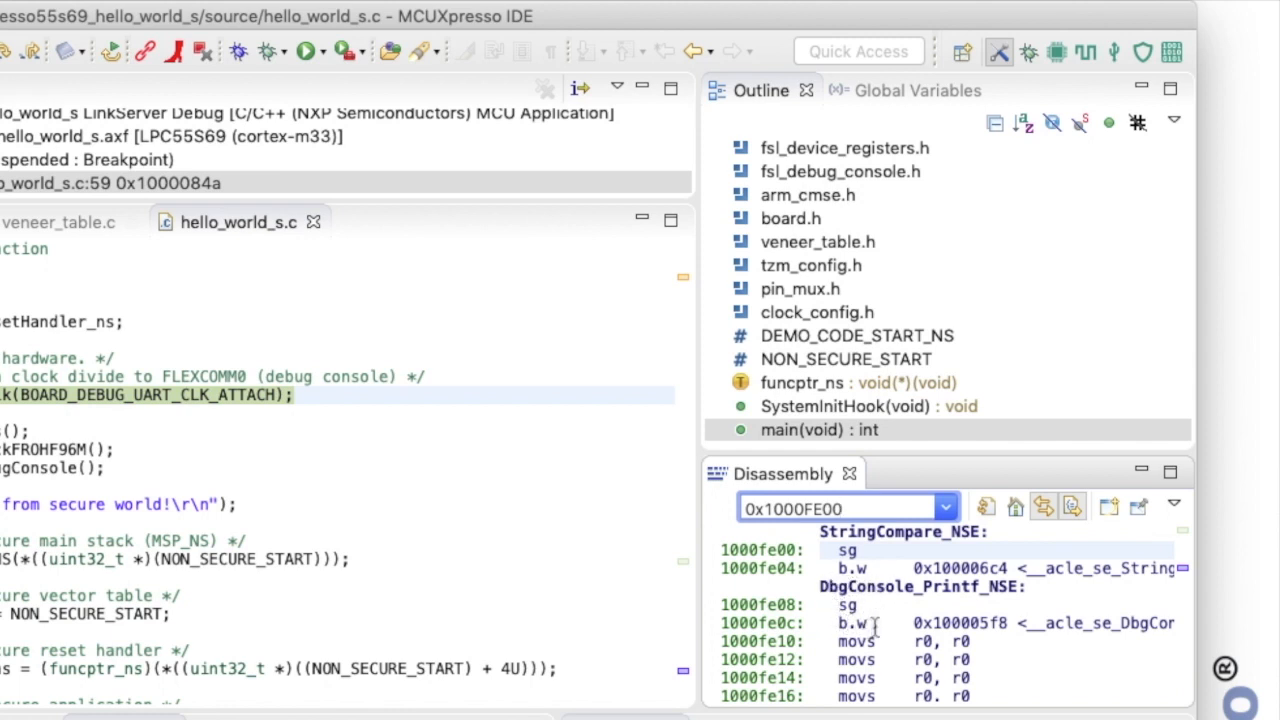
pyautogui.moveTo(870, 586)
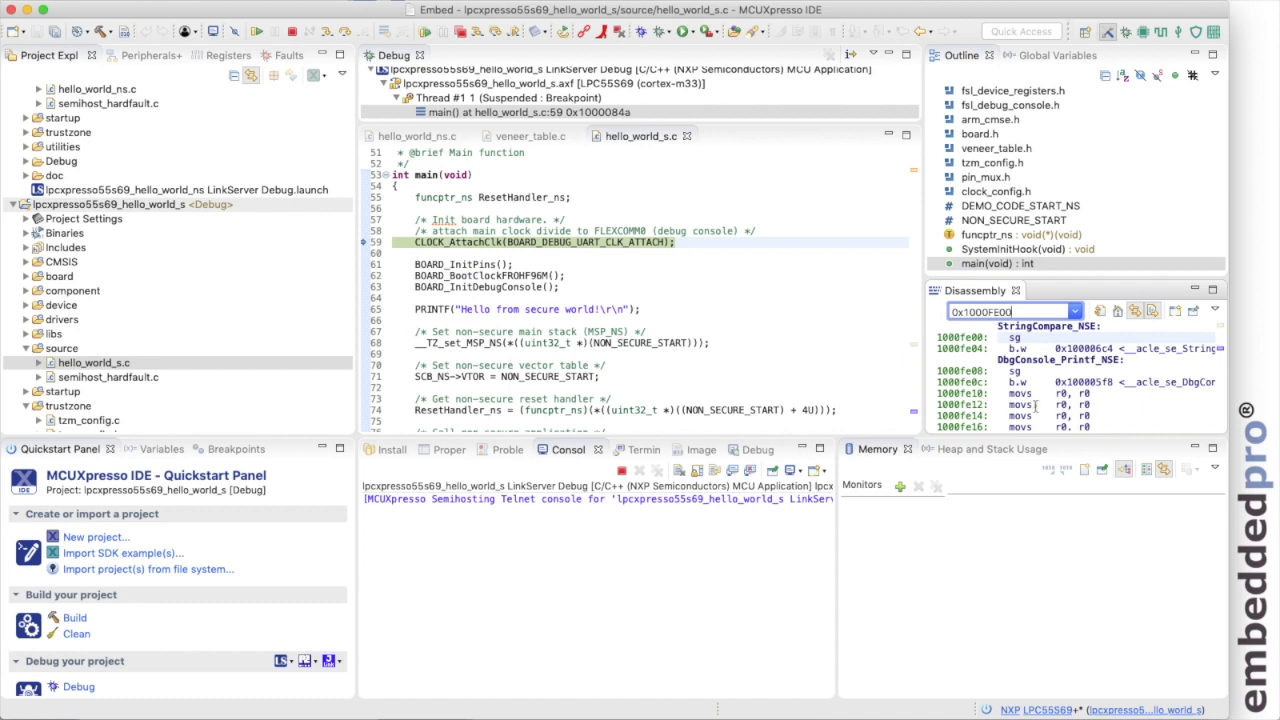
pyautogui.moveTo(1037, 406)
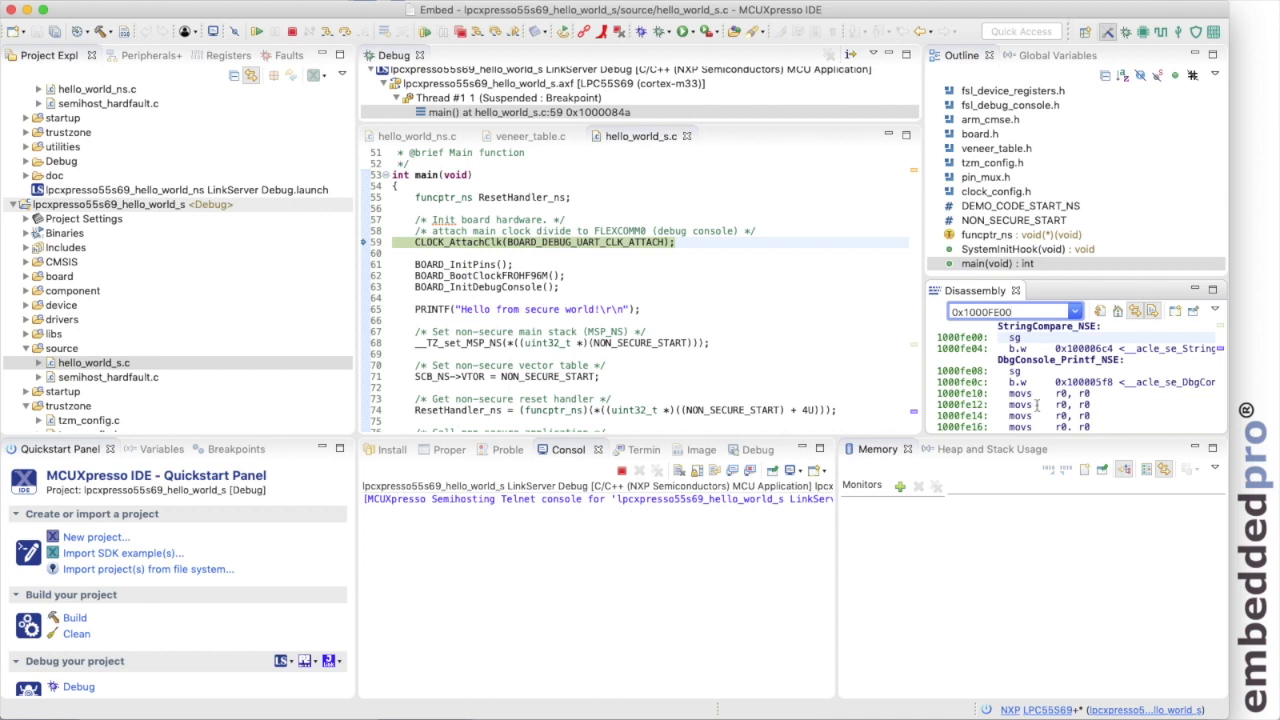
pyautogui.moveTo(871, 317)
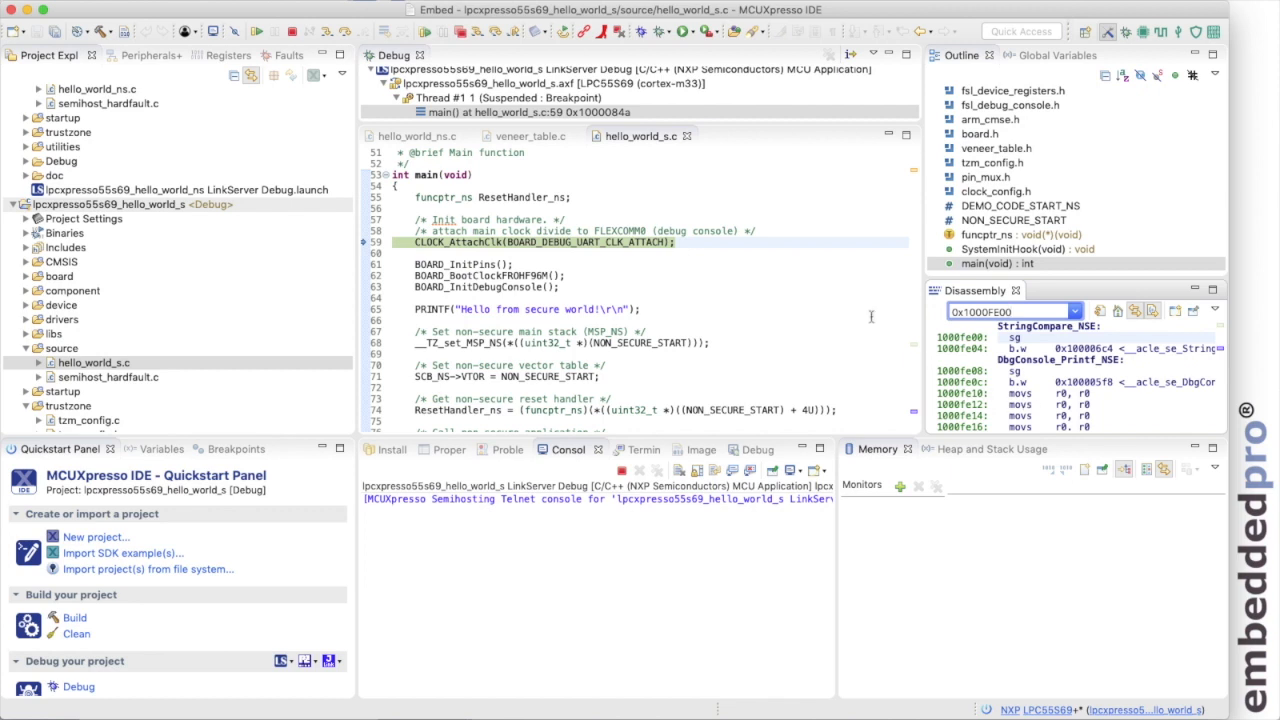